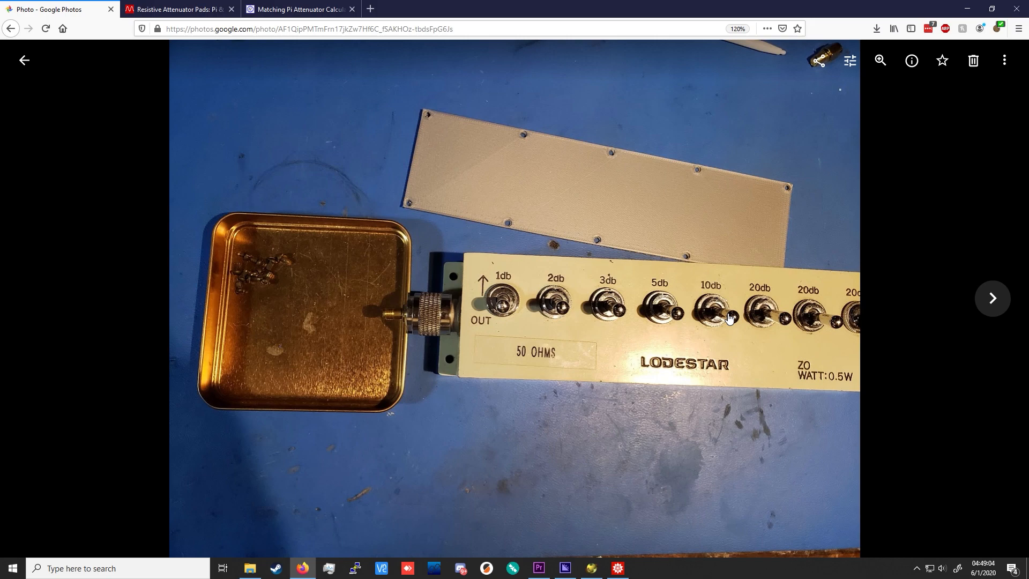
pyautogui.moveTo(622, 255)
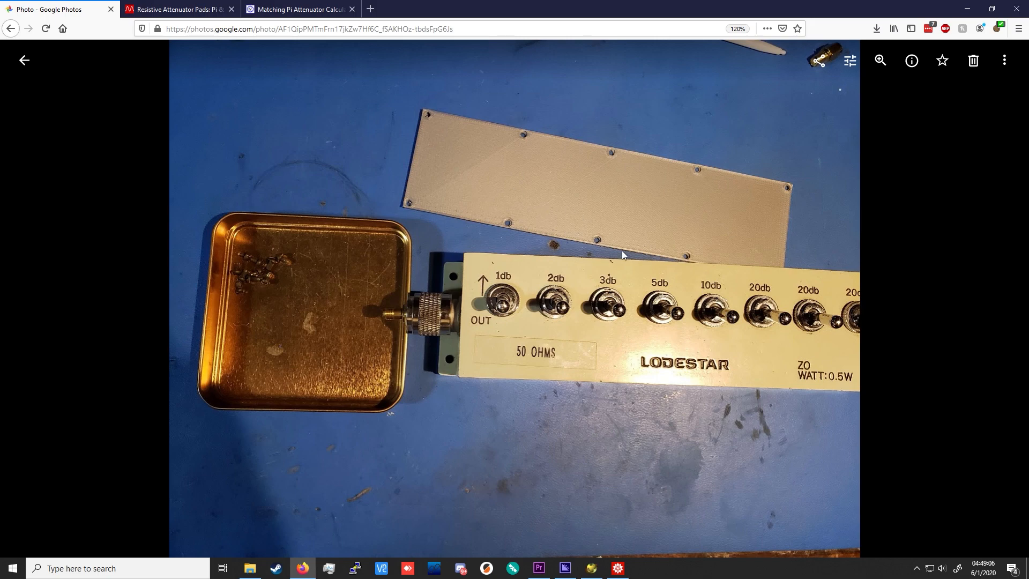
# Zoom into the attenuator photo to inspect the 3D-printed back panel and its screw holes
pyautogui.click(879, 60)
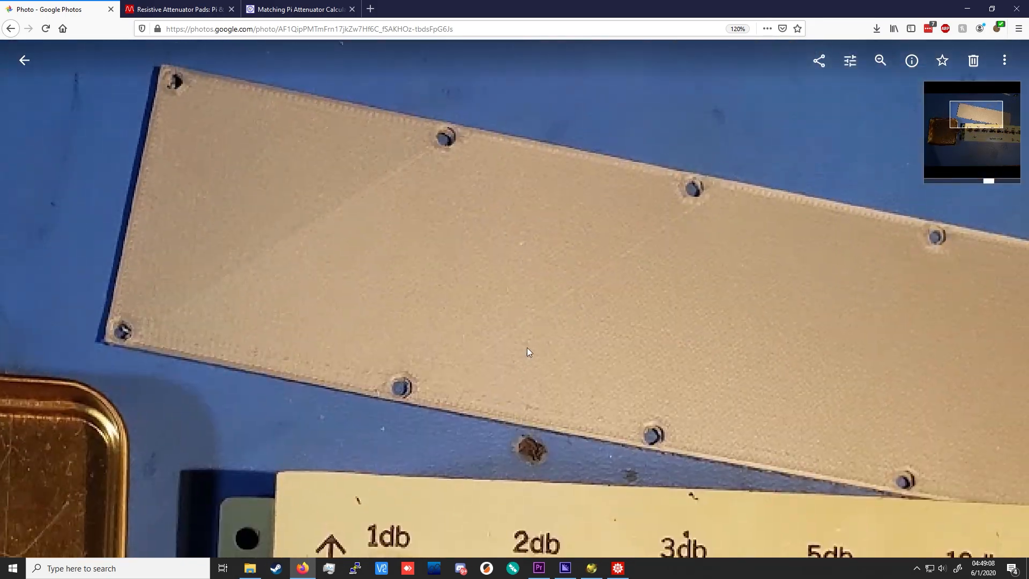
pyautogui.click(592, 568)
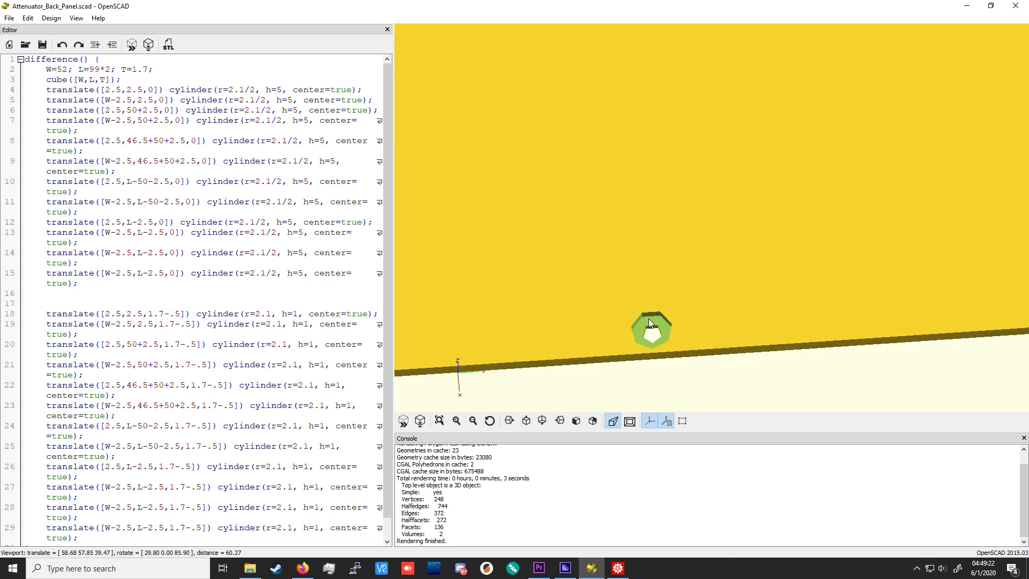
pyautogui.moveTo(641, 355)
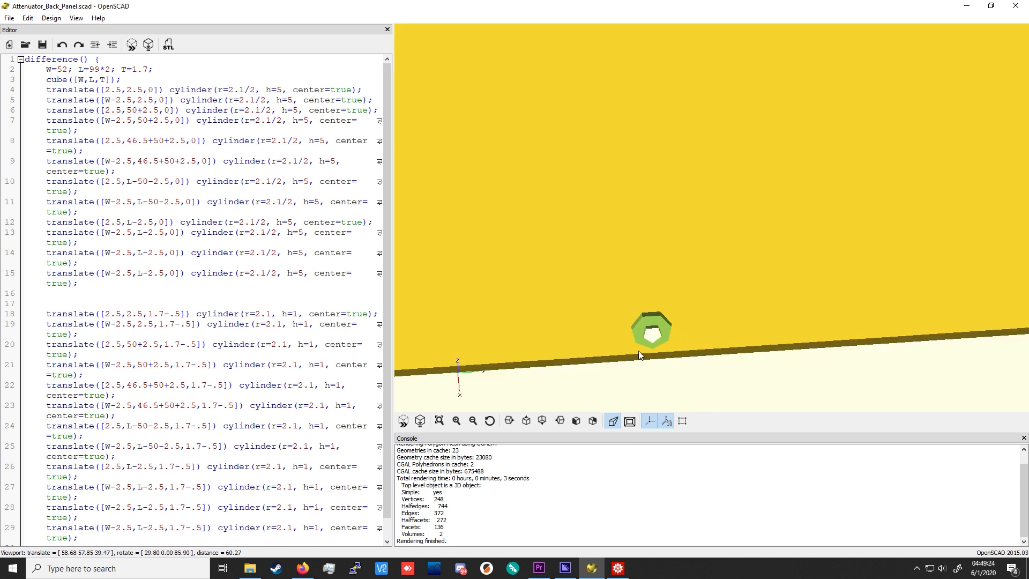
# Zoom the viewport out so the panel's row of countersunk mounting holes comes into view
pyautogui.scroll(-3)
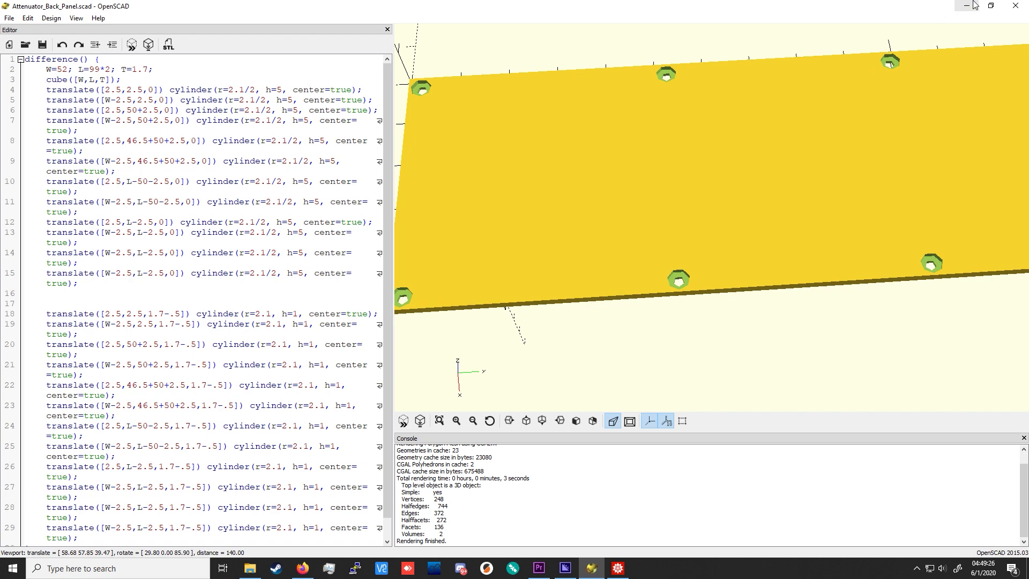
pyautogui.moveTo(969, 5)
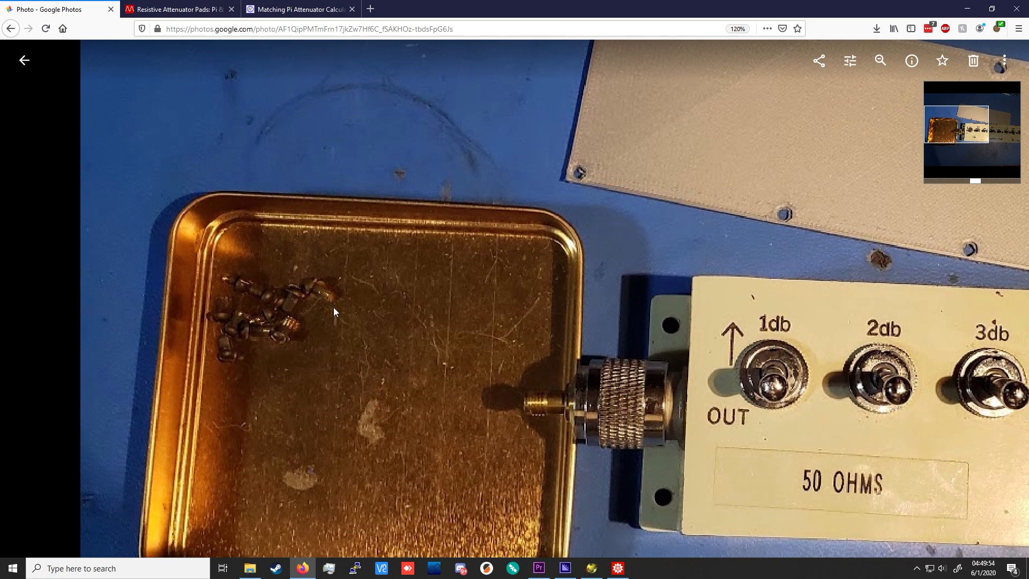
# Zoom back out to the full photo of the back panel, switch box and screw tray
pyautogui.click(879, 60)
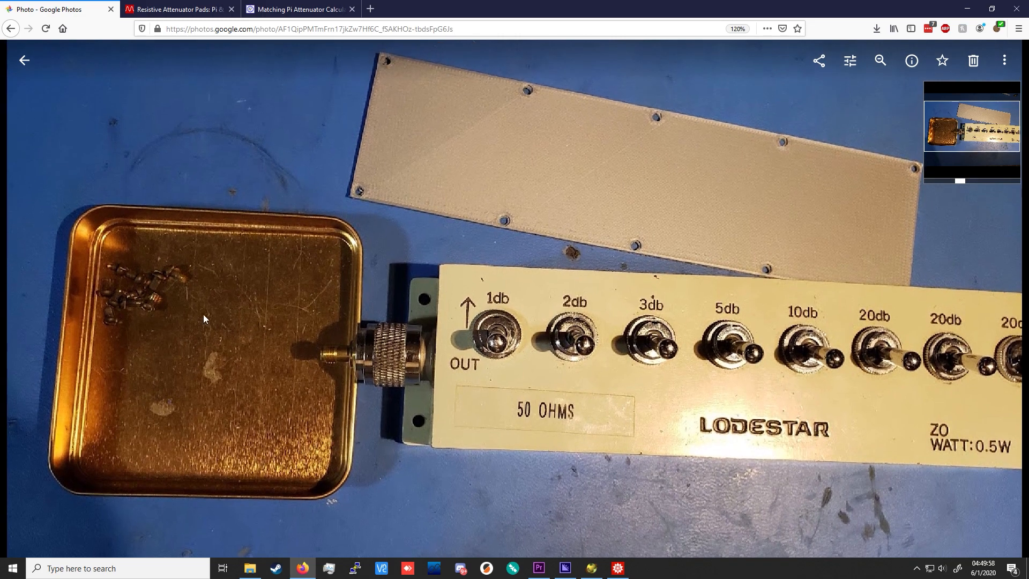
pyautogui.moveTo(352, 197)
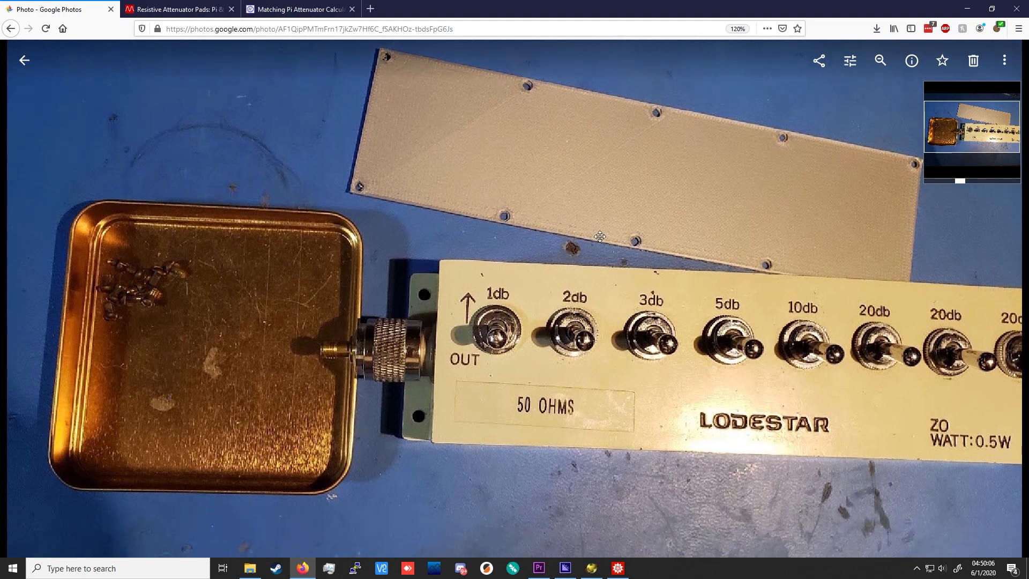
pyautogui.click(879, 60)
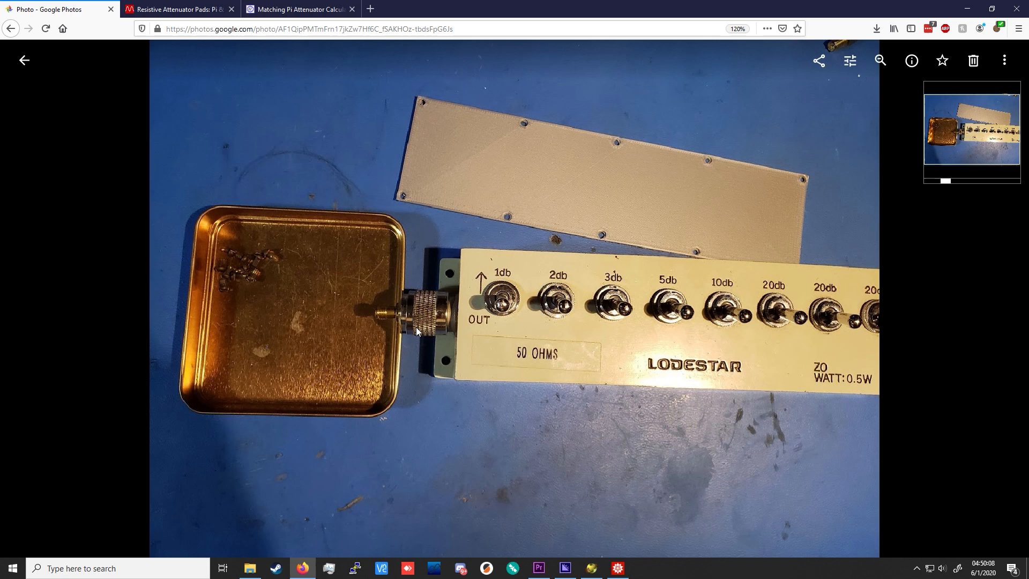
pyautogui.moveTo(512, 340)
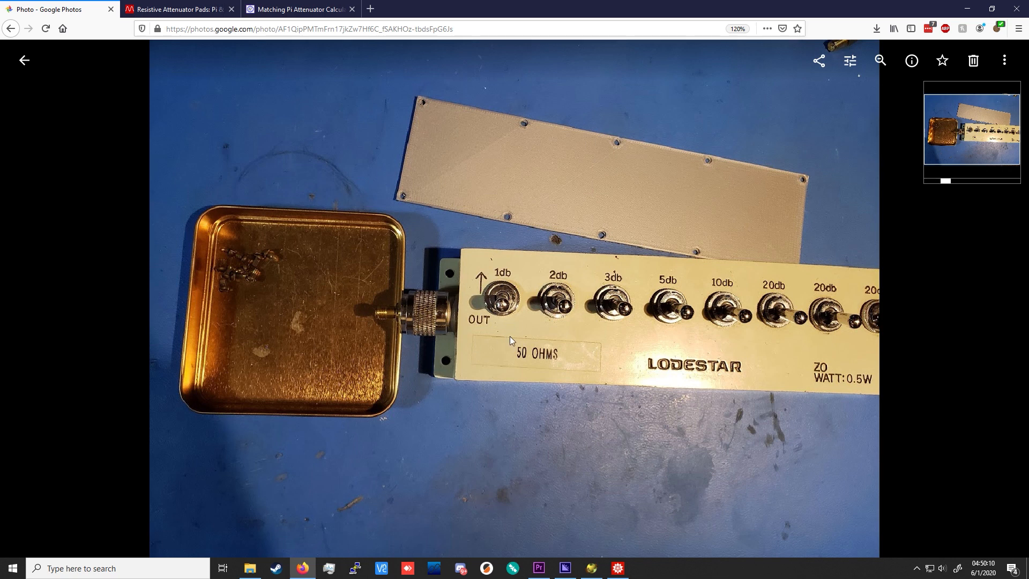
pyautogui.moveTo(609, 250)
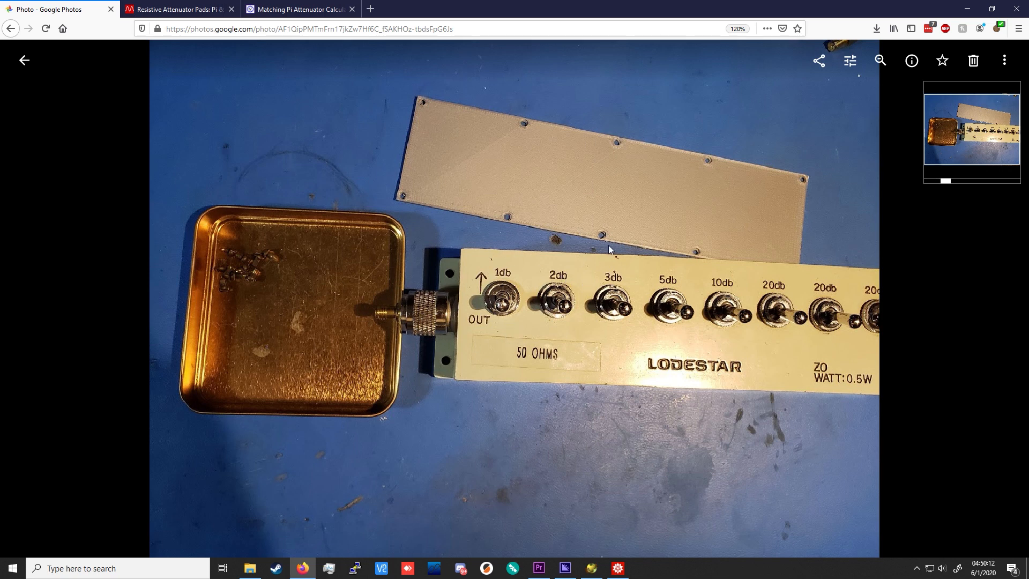
pyautogui.moveTo(472, 202)
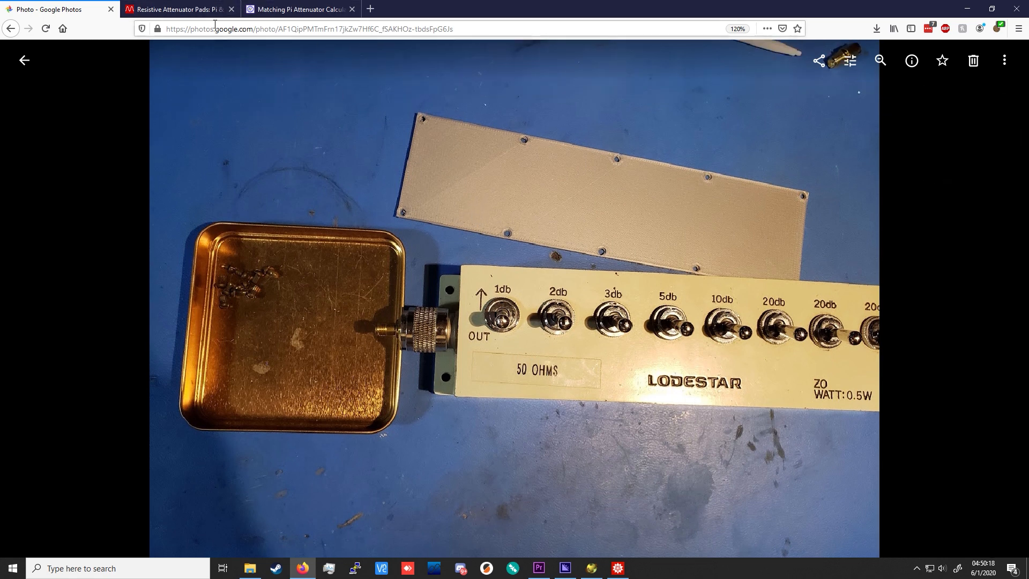
# Scroll the electronics-notes article to the pi attenuator pad circuit and formulas, then switch to the Mathematica notebook
pyautogui.click(177, 10)
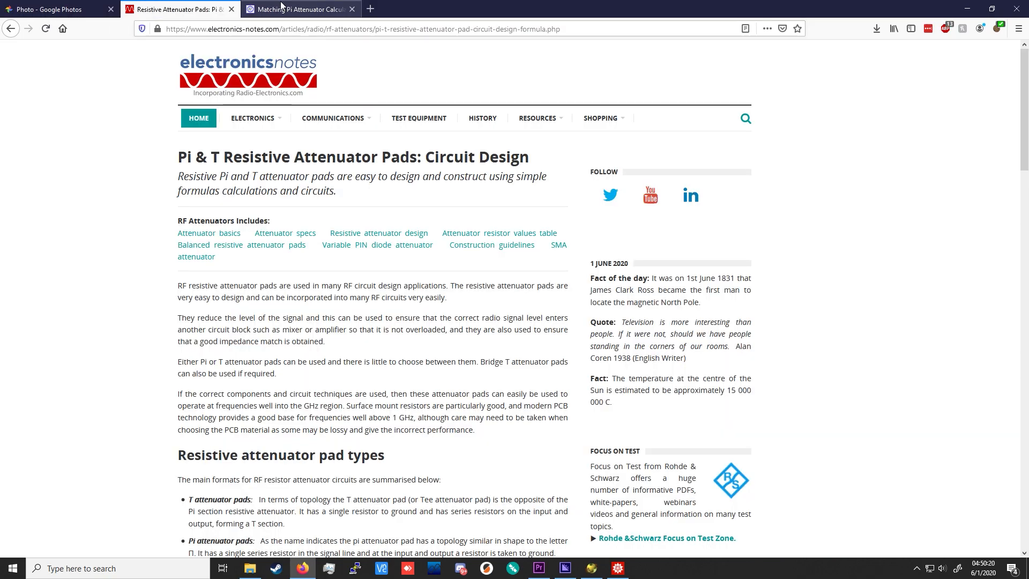
pyautogui.scroll(-3)
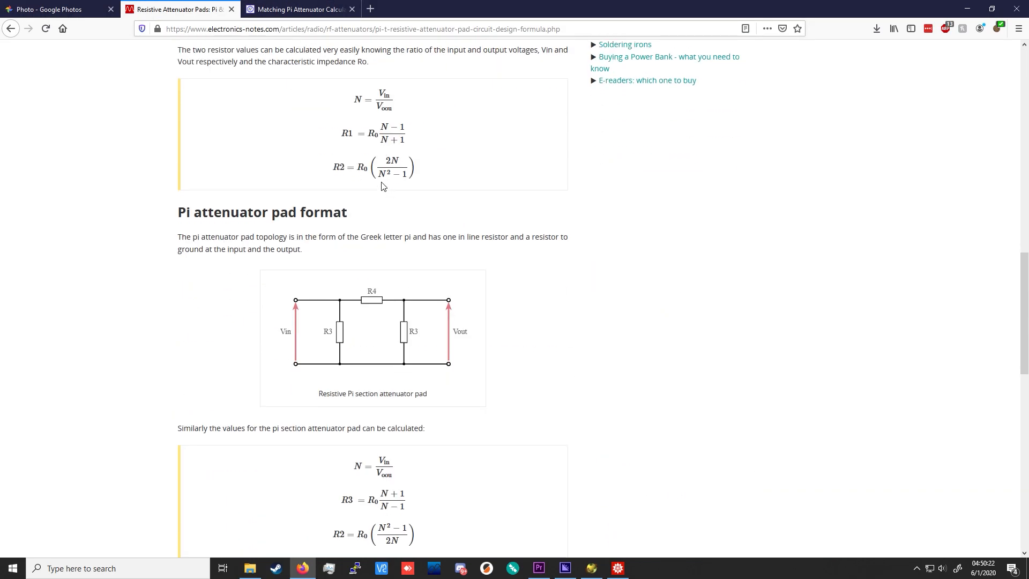
pyautogui.scroll(-3)
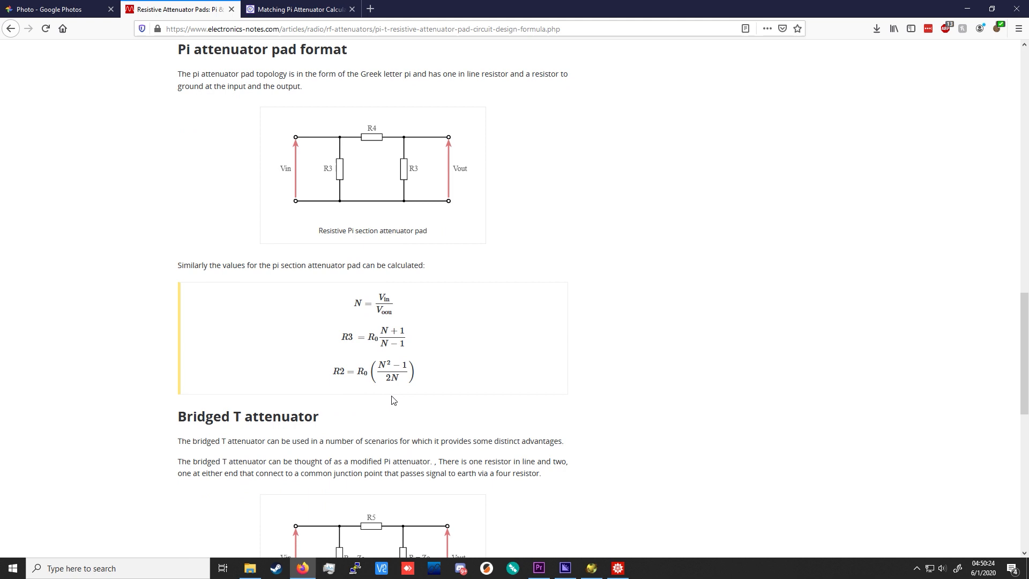
pyautogui.moveTo(484, 312)
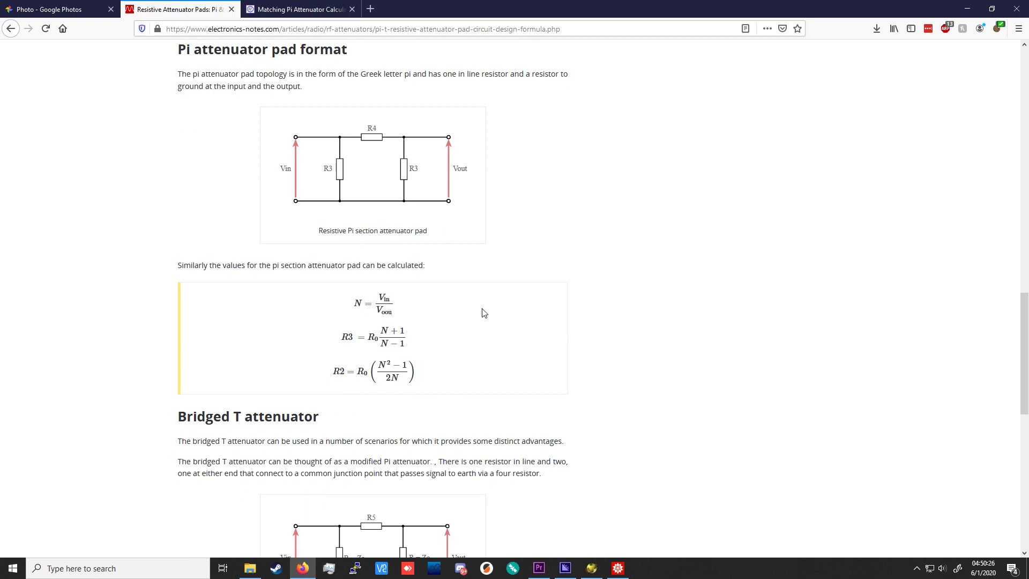
pyautogui.moveTo(478, 157)
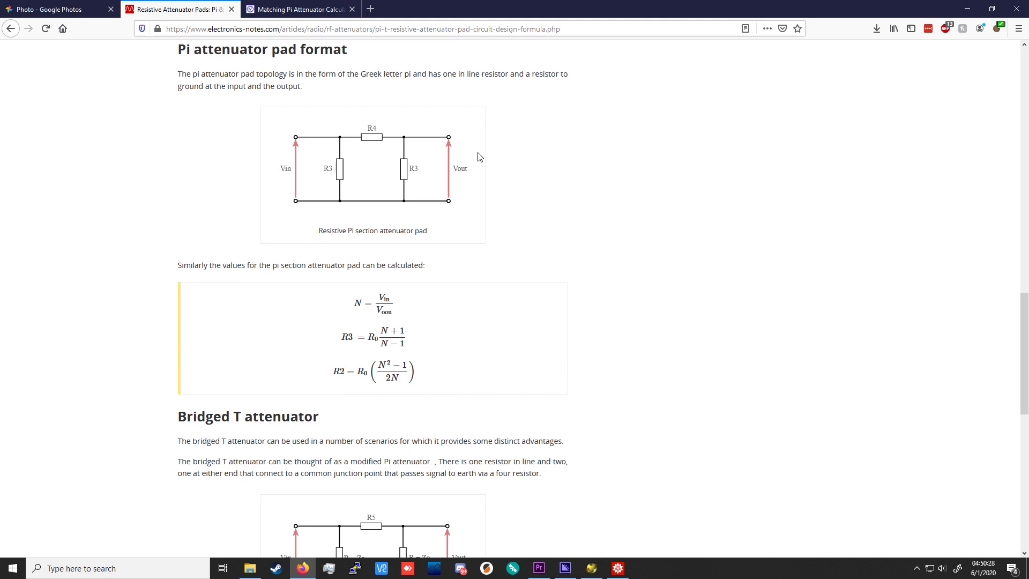
pyautogui.moveTo(405, 150)
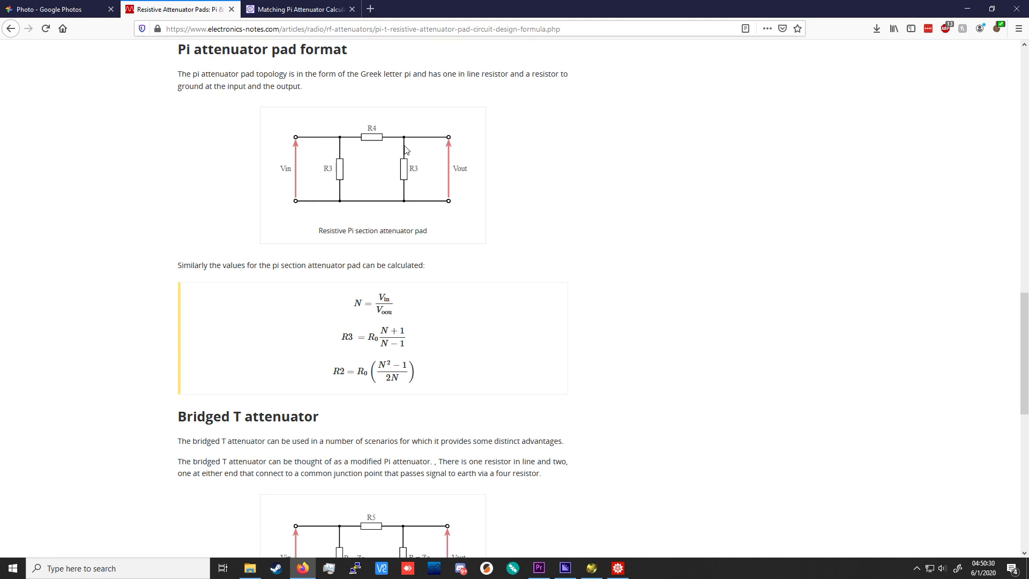
pyautogui.moveTo(504, 178)
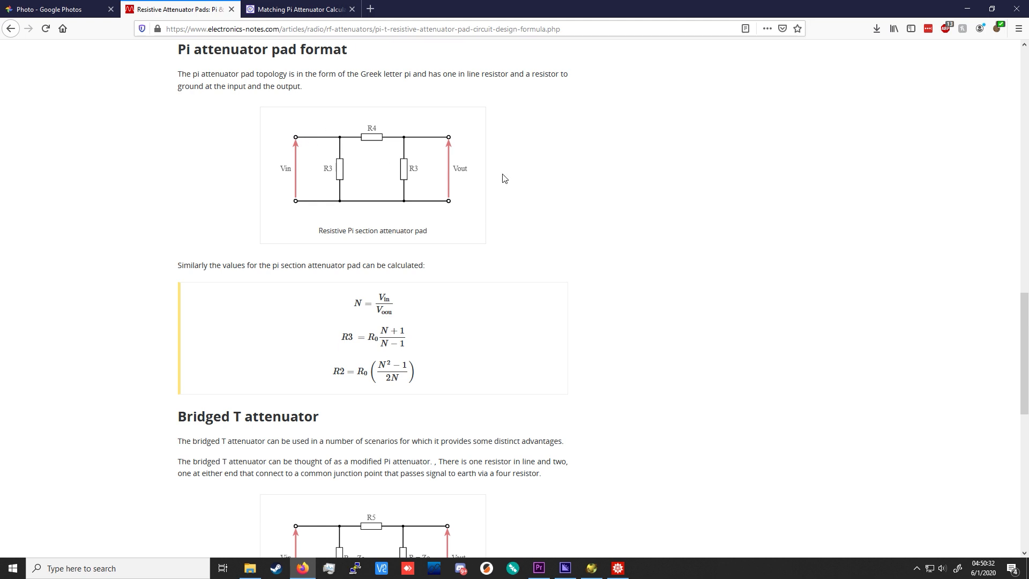
pyautogui.moveTo(551, 150)
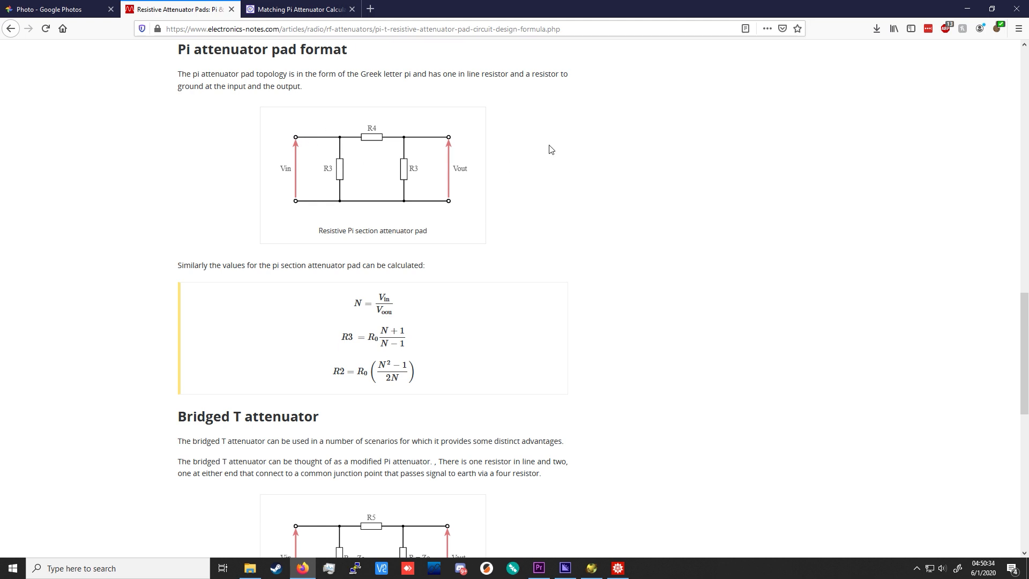
pyautogui.moveTo(513, 163)
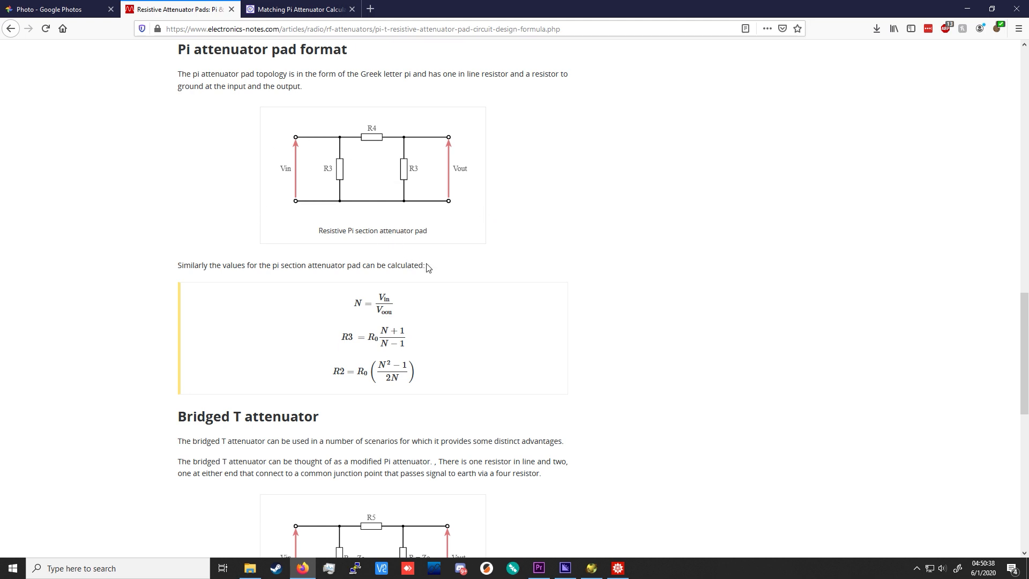
pyautogui.scroll(3)
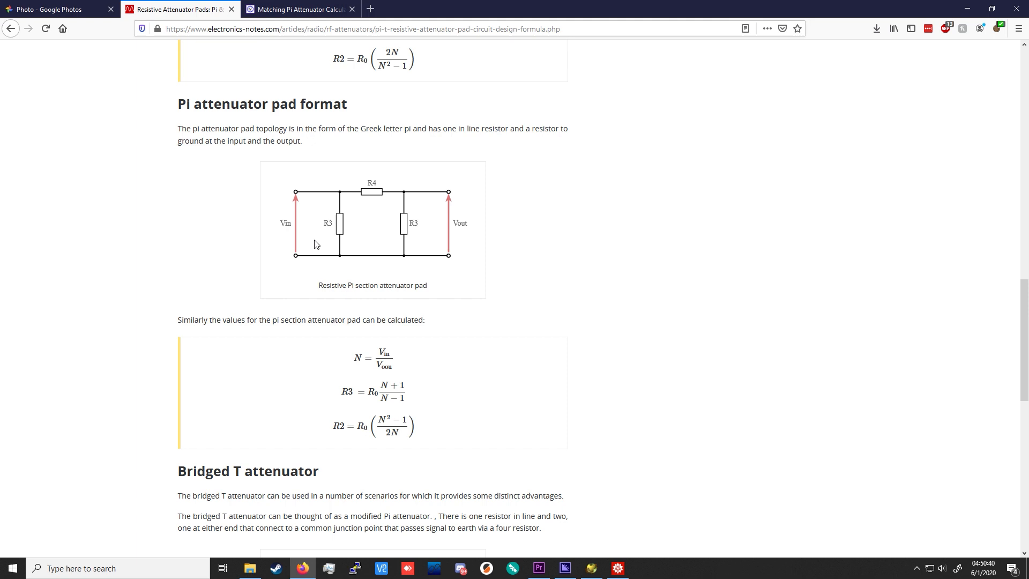
pyautogui.moveTo(843, 248)
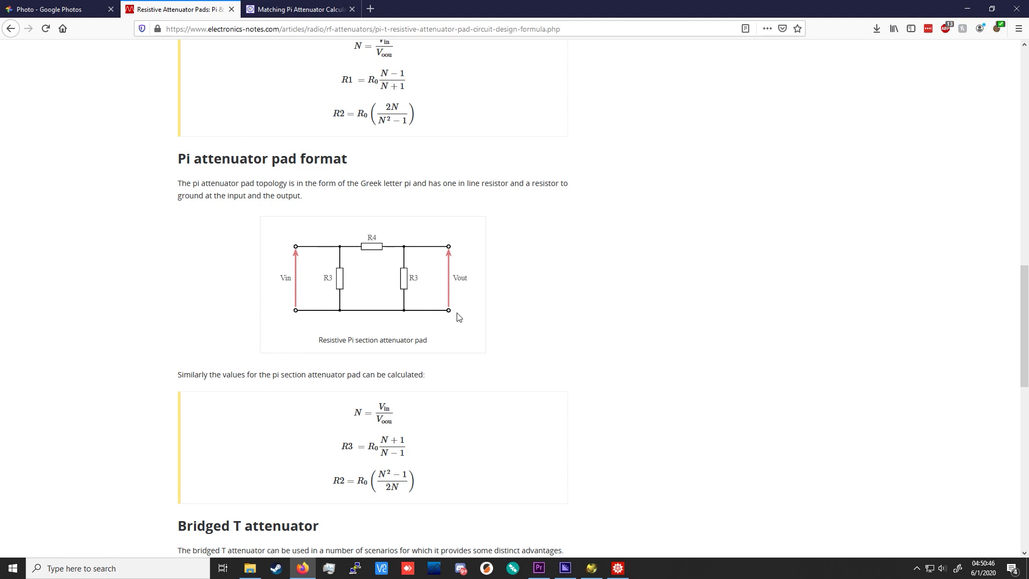
pyautogui.moveTo(668, 439)
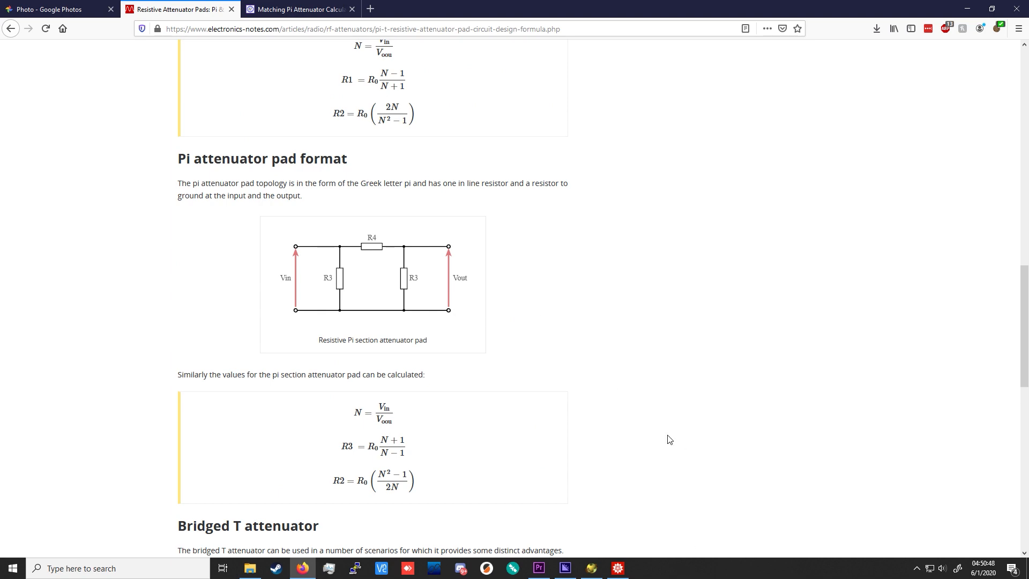
pyautogui.scroll(-3)
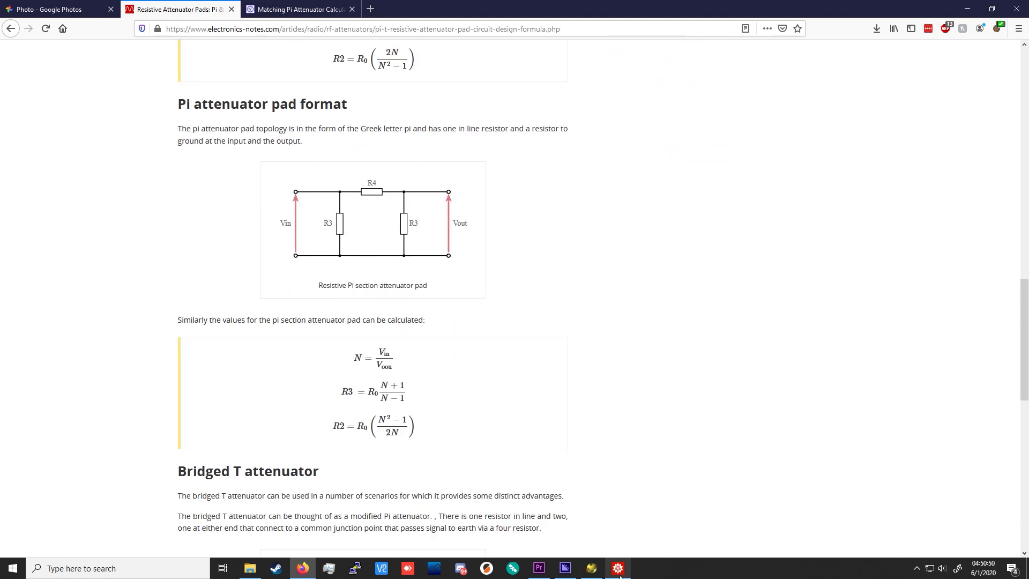
pyautogui.click(616, 568)
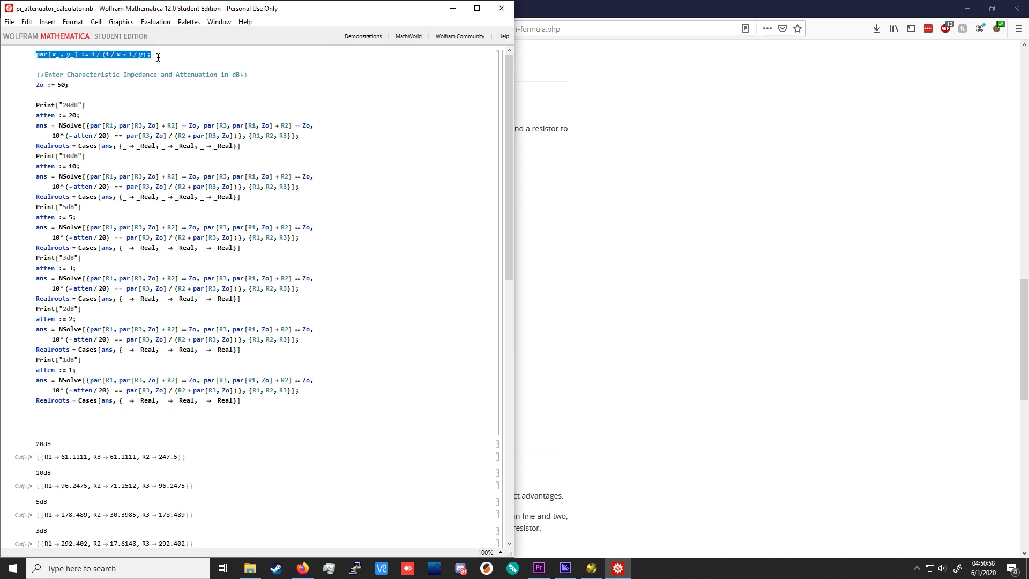
# Scroll the pi_attenuator_calculator.nb notebook down to the NSolve resistor outputs for each attenuation
pyautogui.click(153, 70)
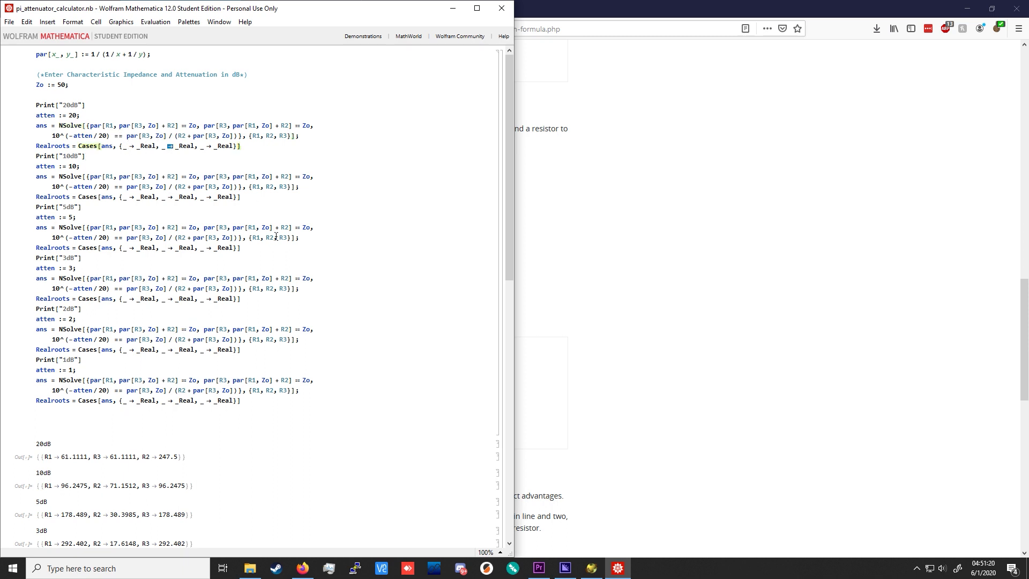
pyautogui.scroll(-3)
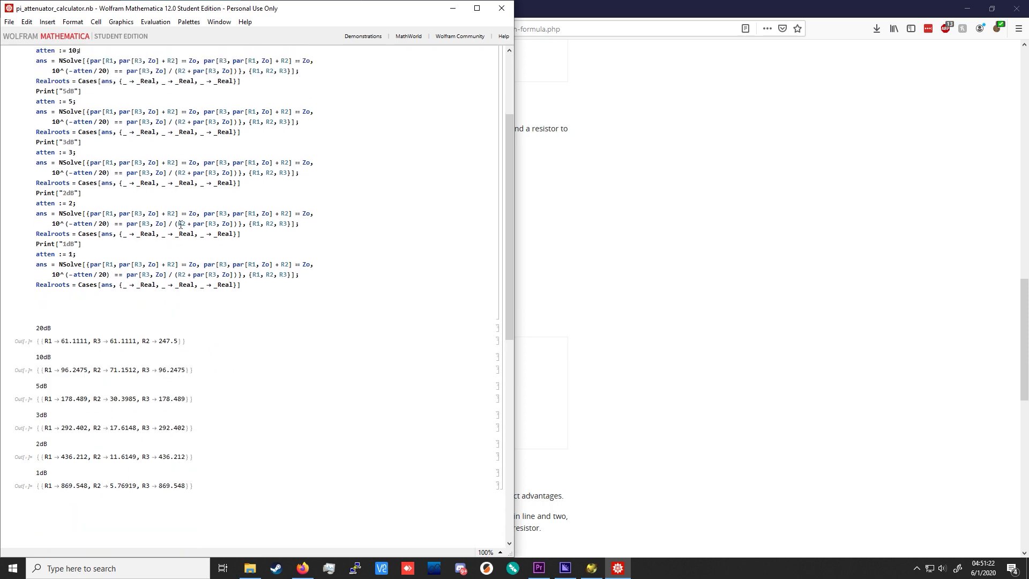
pyautogui.scroll(-3)
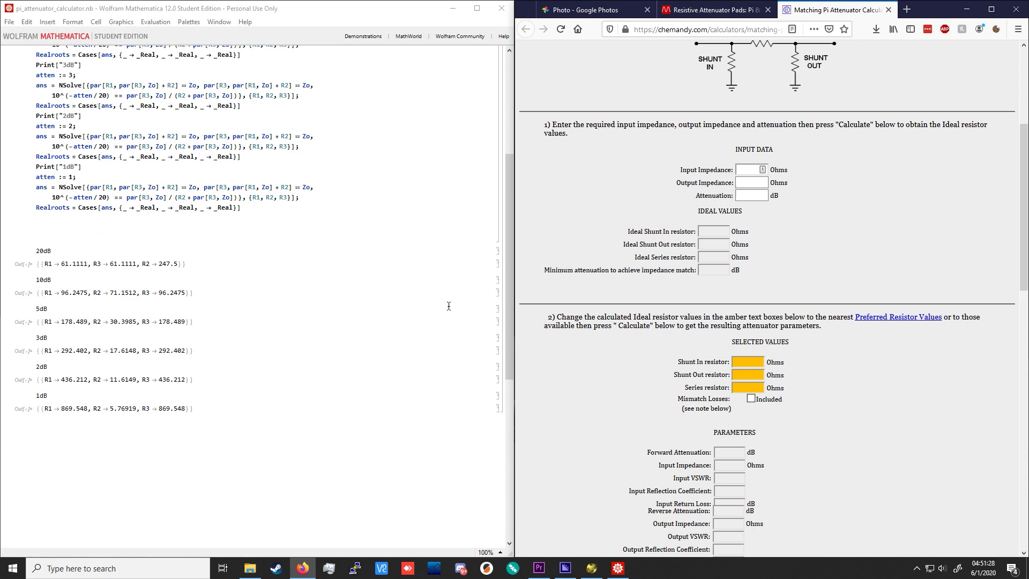
# Calculate the 50 ohm, 20 dB pi attenuator in Chemandy, giving 61.111 ohm shunts and 247.5 ohm series
pyautogui.scroll(3)
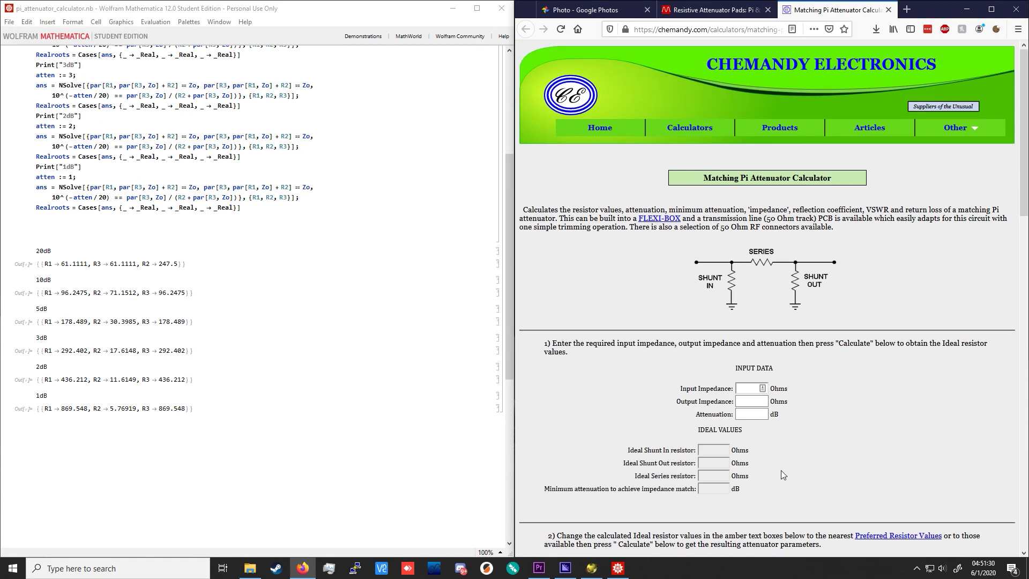
pyautogui.moveTo(853, 433)
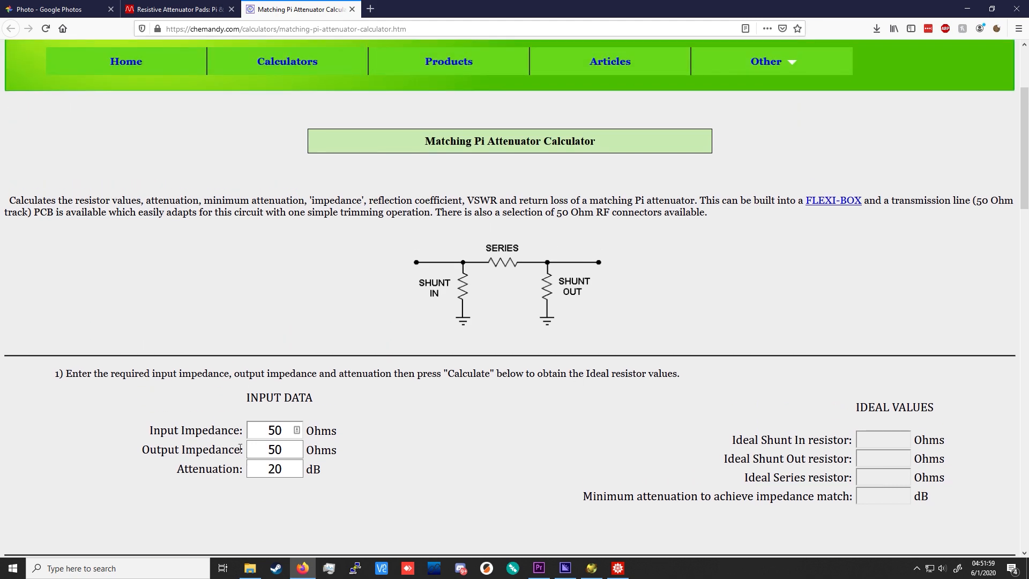
pyautogui.moveTo(404, 232)
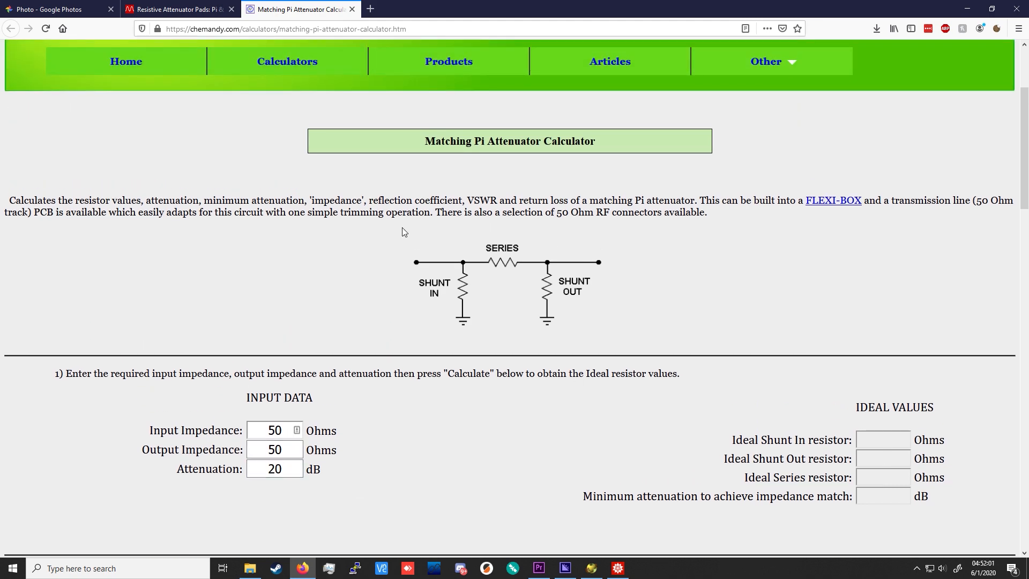
pyautogui.scroll(-3)
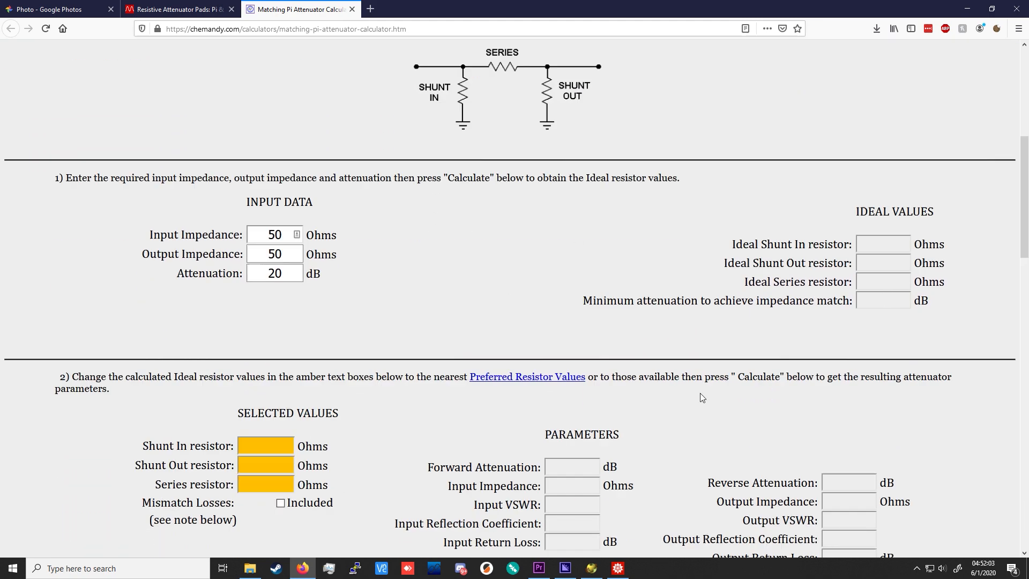
pyautogui.click(850, 404)
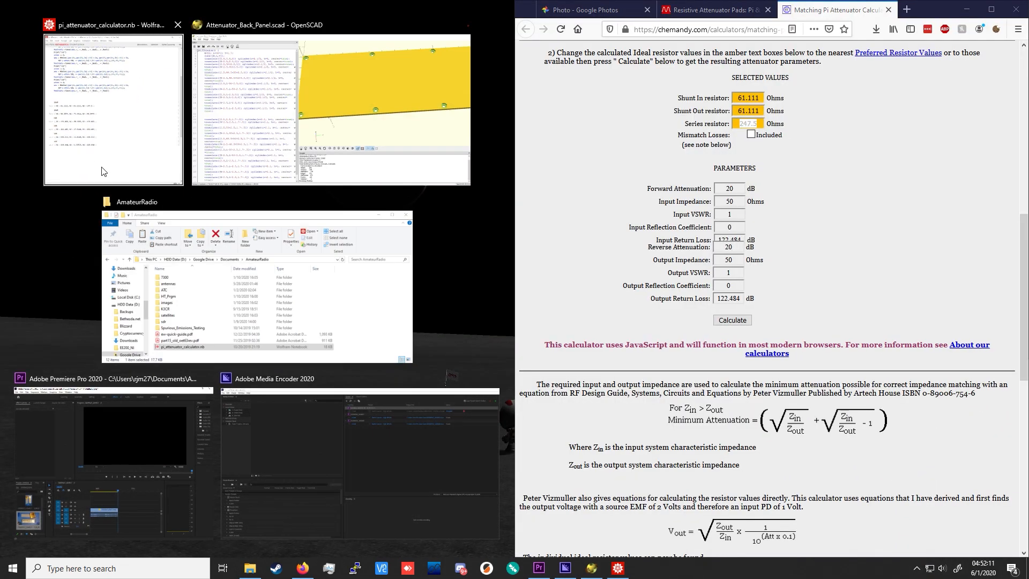
# Return to the Mathematica notebook so its 61.1111 and 247.5 ohm results sit beside the calculator
pyautogui.click(113, 108)
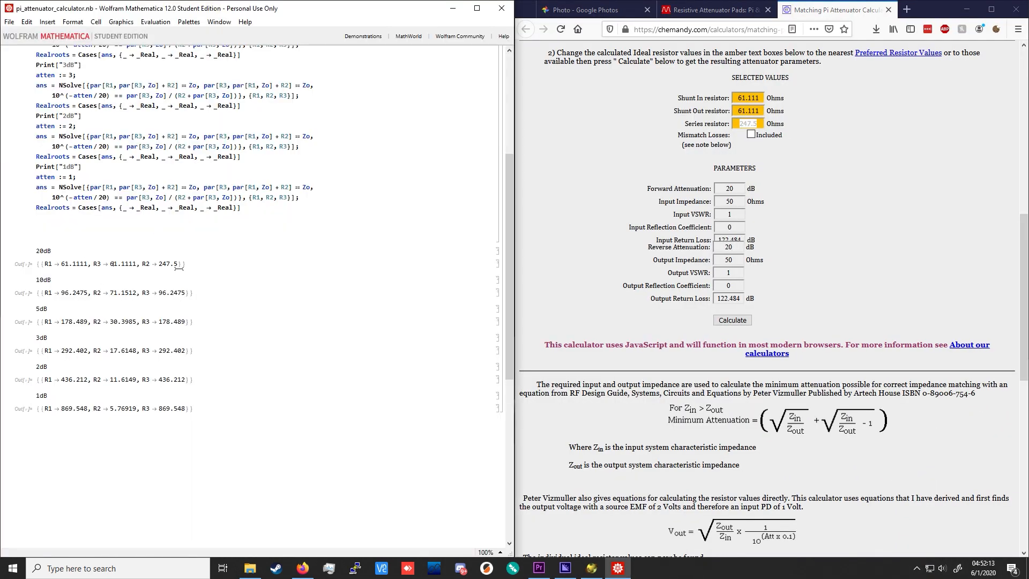
pyautogui.moveTo(217, 290)
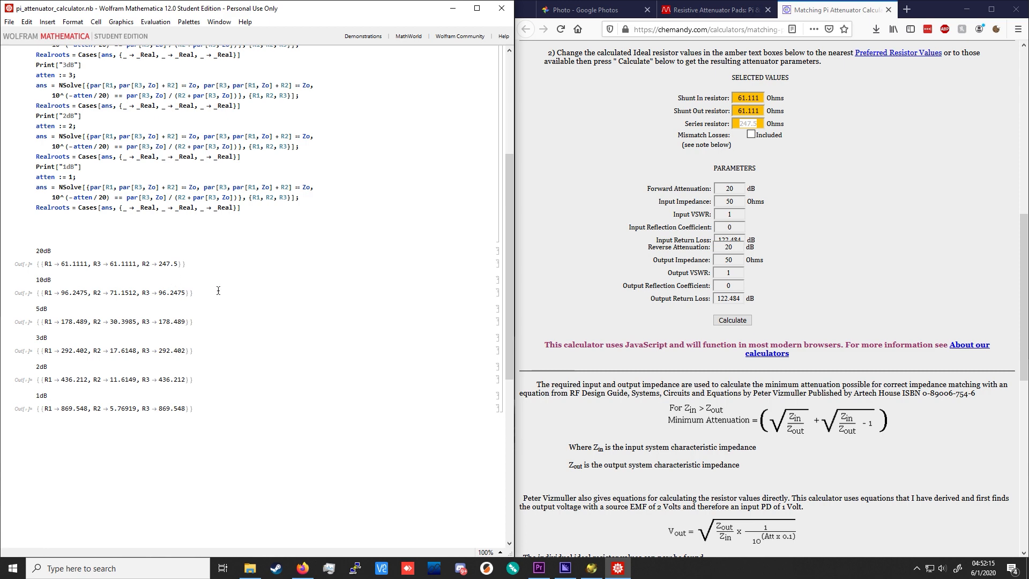